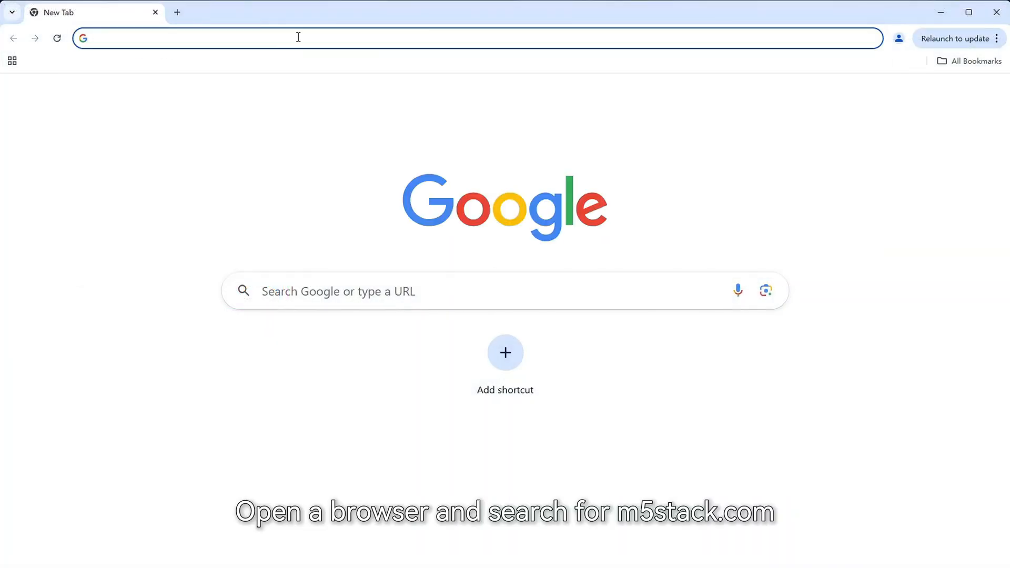
- Go to m5stack.com and open the M5Burner page under Software
{"action": "type", "text": "m5stack.com"}
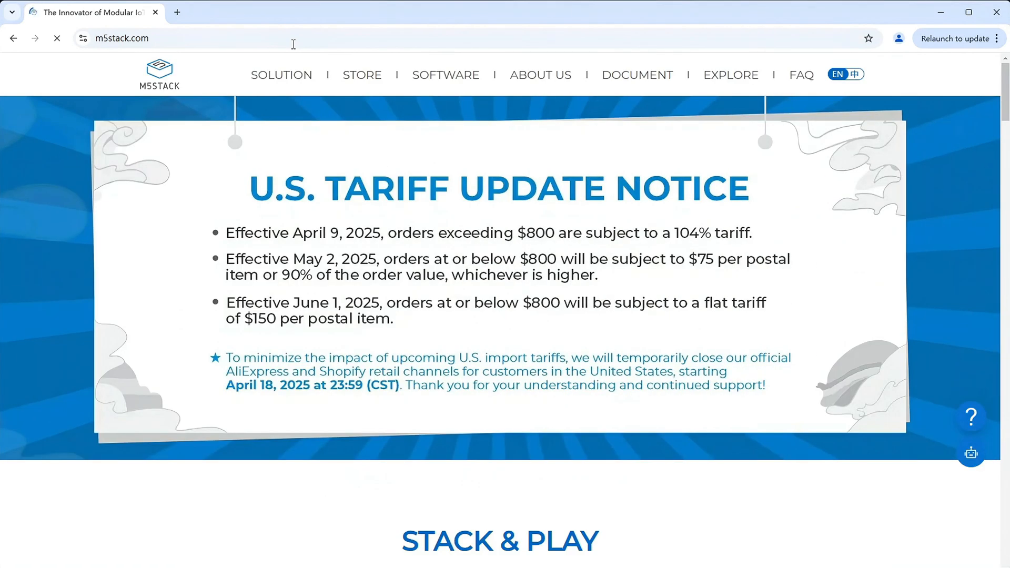
{"action": "mouse_move", "coordinate": [362, 75]}
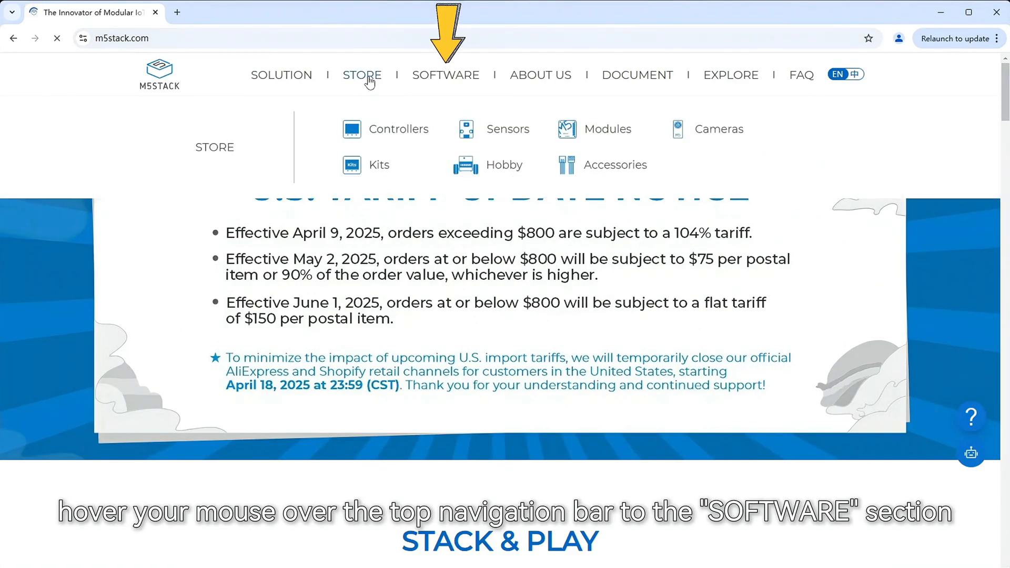
{"action": "mouse_move", "coordinate": [446, 74]}
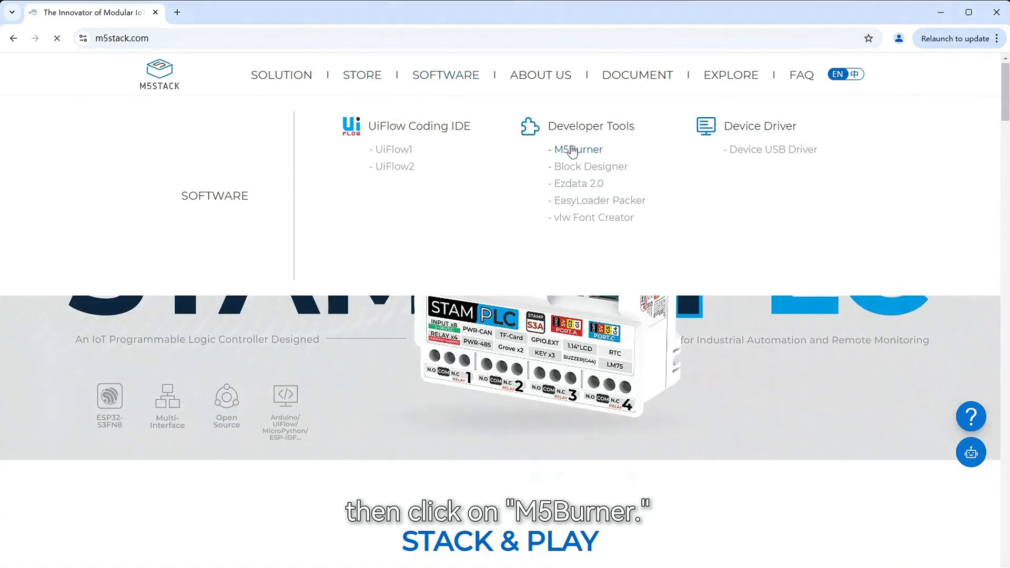
{"action": "left_click", "coordinate": [579, 149]}
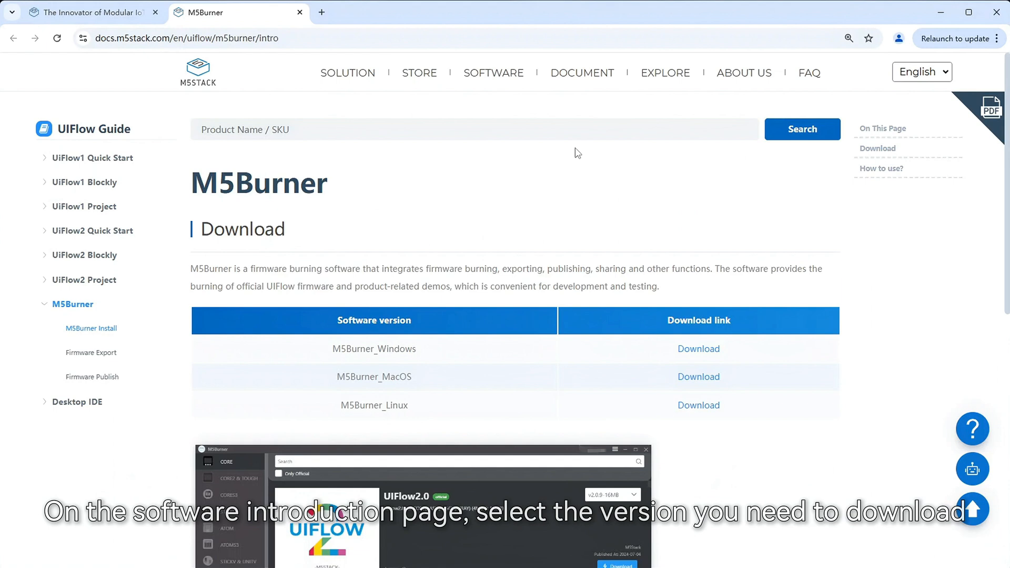
{"action": "mouse_move", "coordinate": [396, 348]}
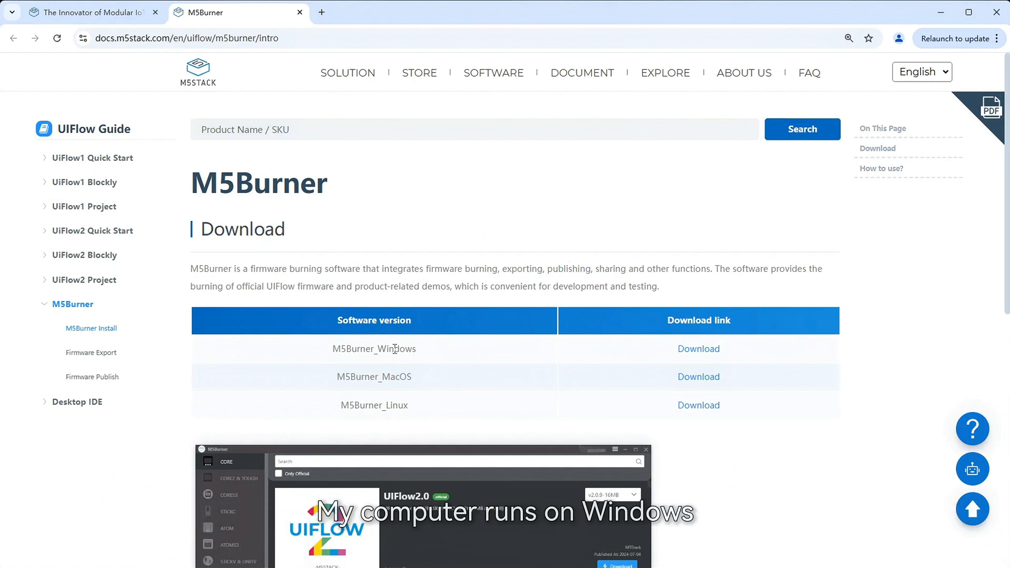
{"action": "mouse_move", "coordinate": [417, 353]}
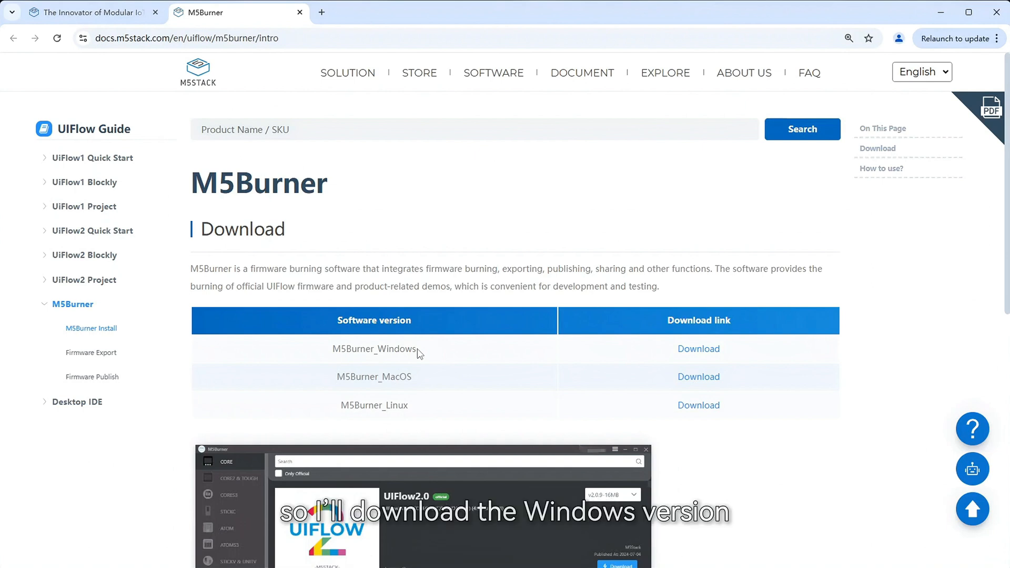
- Download the Windows version of M5Burner
{"action": "left_click", "coordinate": [698, 348]}
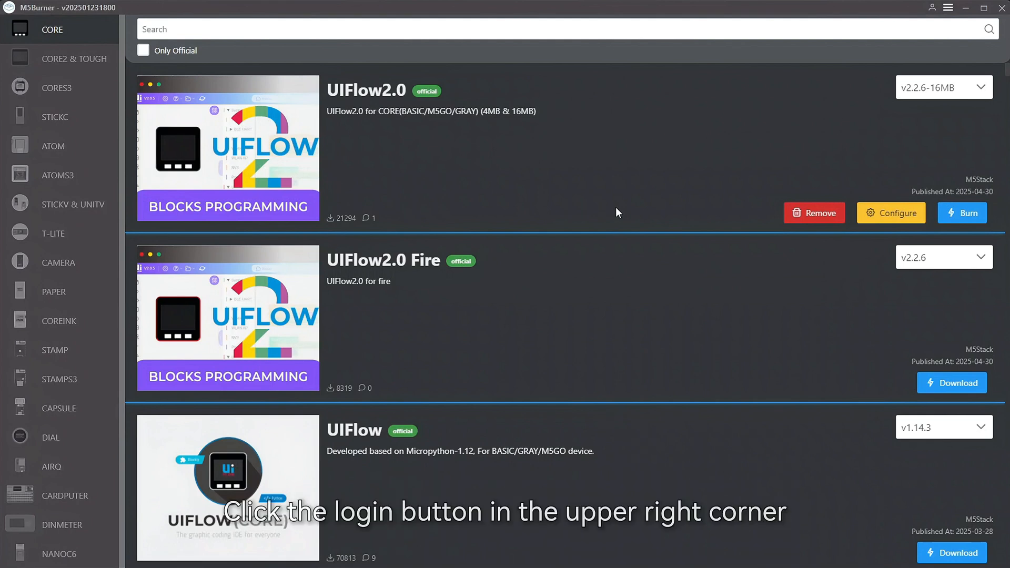
- Sign in to an M5Stack account with email and password
{"action": "left_click", "coordinate": [931, 8]}
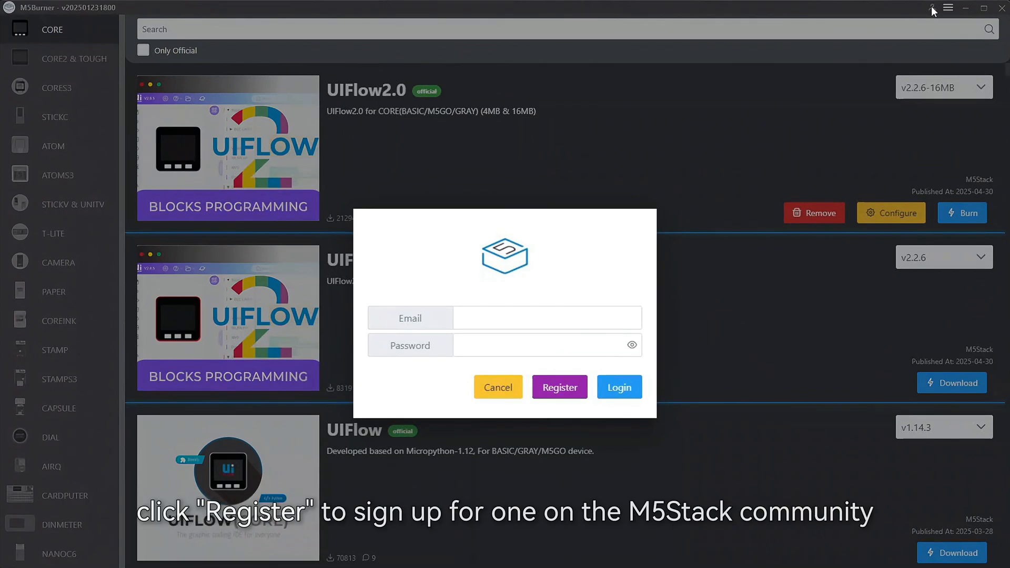
{"action": "mouse_move", "coordinate": [689, 341]}
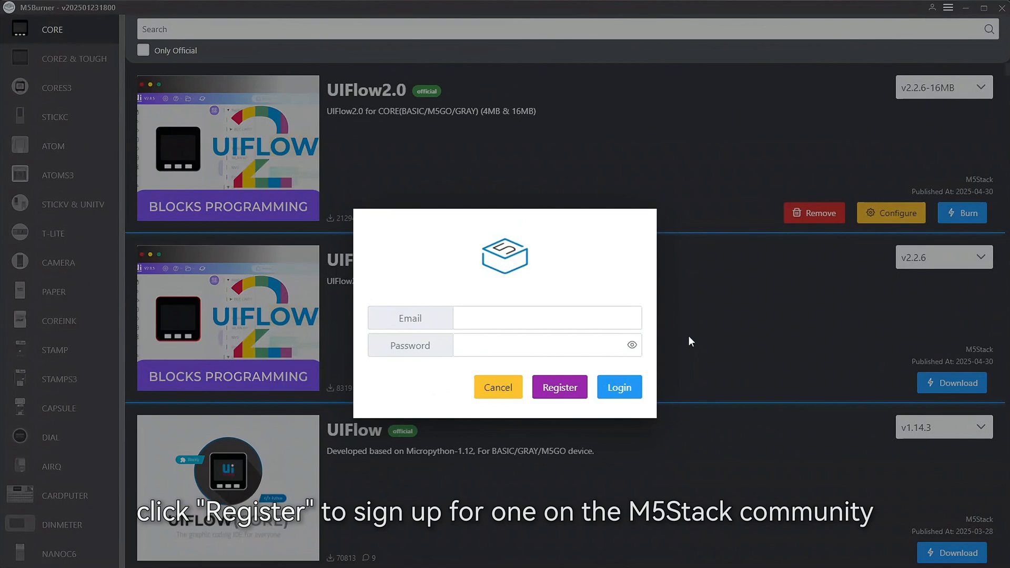
{"action": "left_click", "coordinate": [618, 387]}
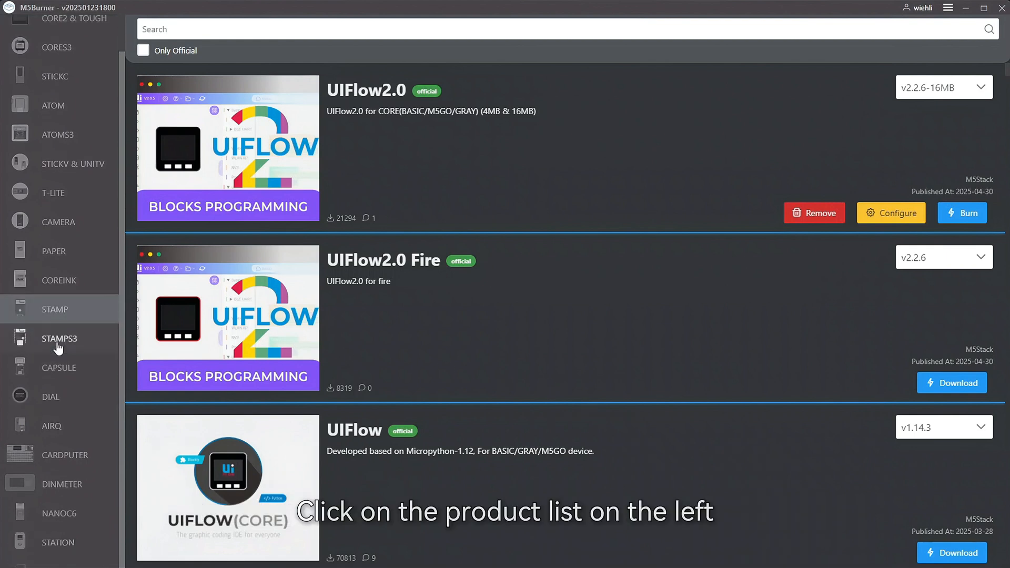
- Select the CoreS3 device and browse its firmware list back to UIFlow2.0 at the top
{"action": "scroll", "scroll_direction": "up", "scroll_amount": 3}
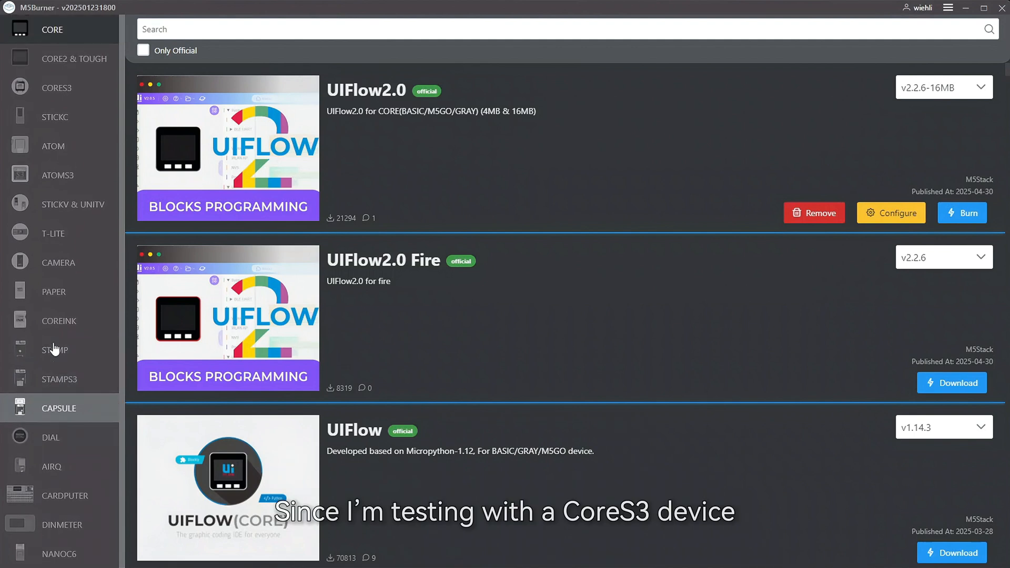
{"action": "left_click", "coordinate": [57, 86]}
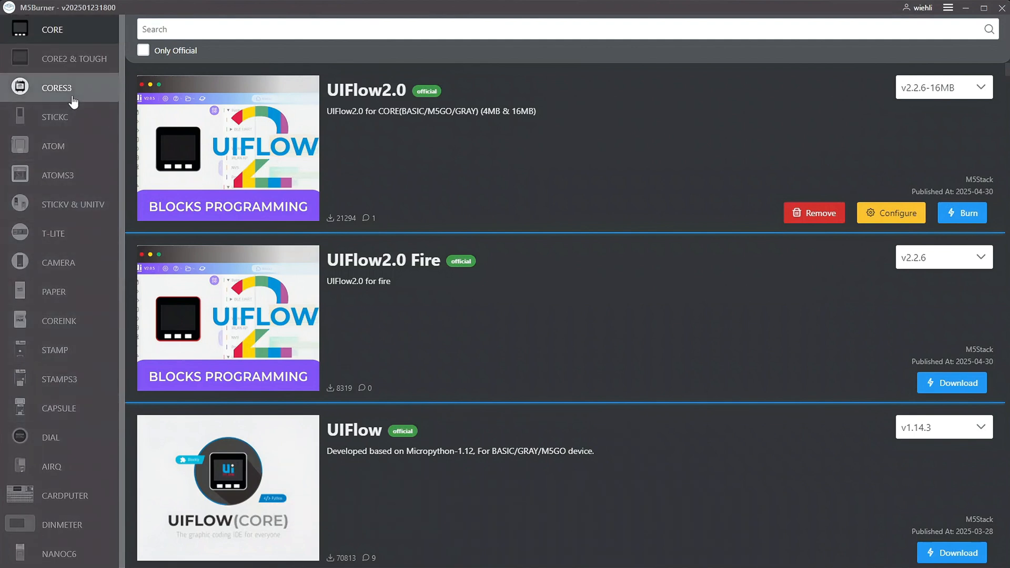
{"action": "left_click", "coordinate": [58, 86]}
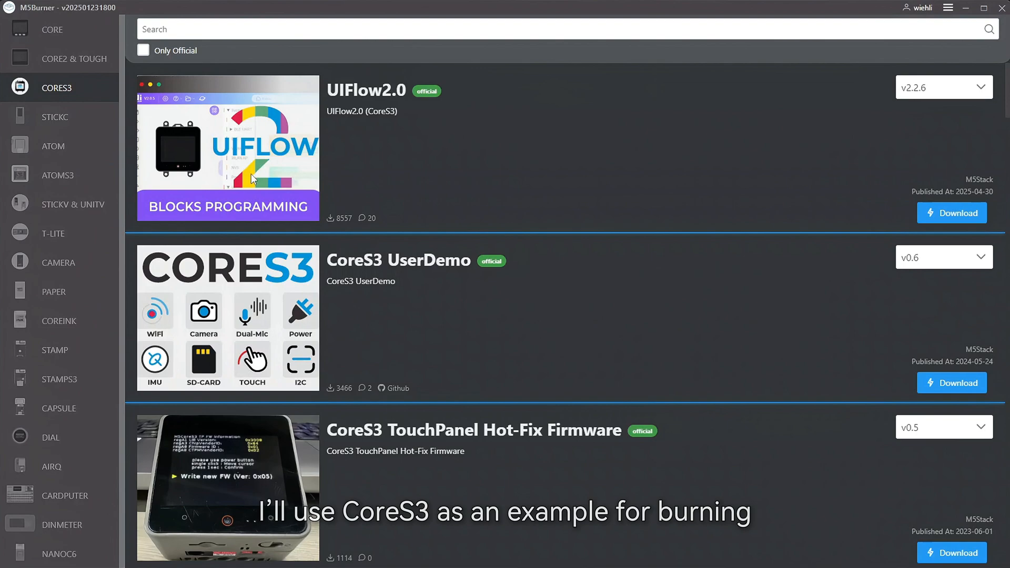
{"action": "scroll", "scroll_direction": "down", "scroll_amount": 3}
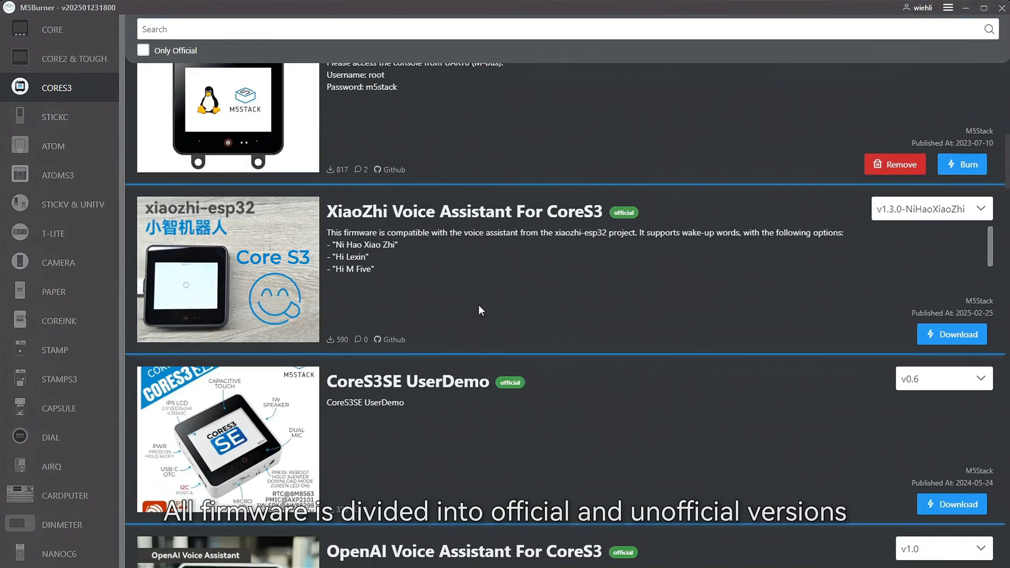
{"action": "scroll", "scroll_direction": "down", "scroll_amount": 3}
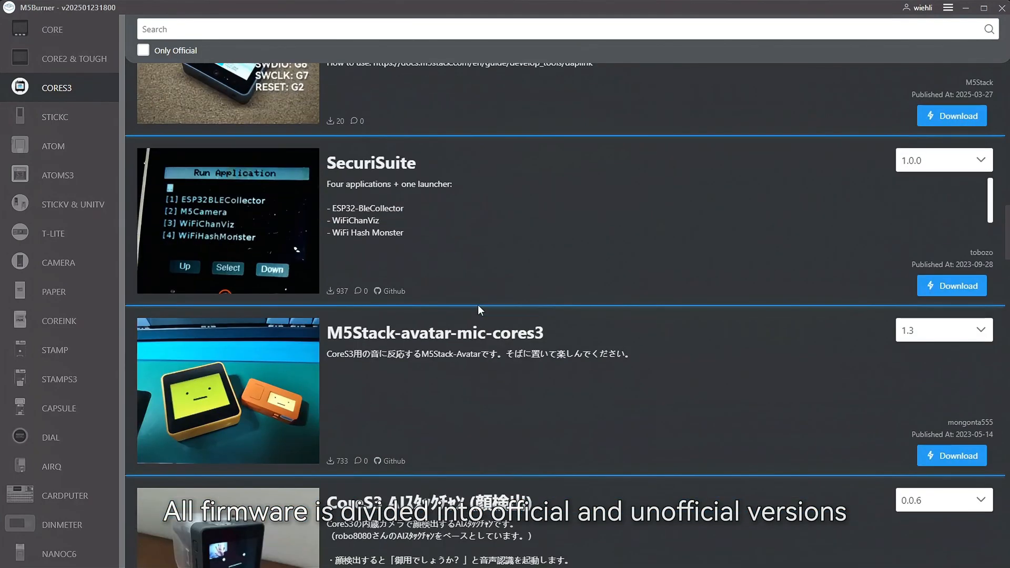
{"action": "scroll", "scroll_direction": "up", "scroll_amount": 3}
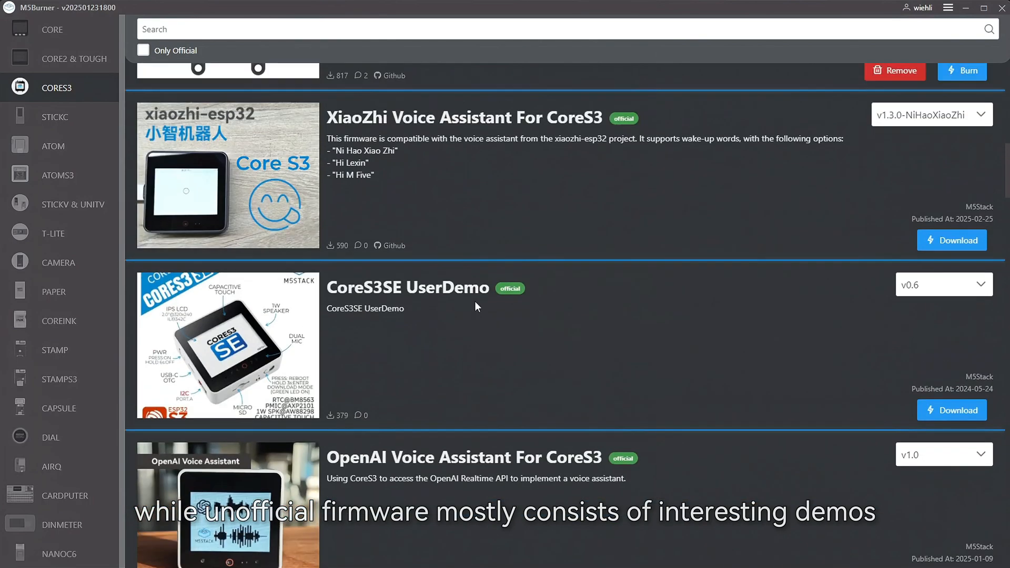
{"action": "scroll", "scroll_direction": "up", "scroll_amount": 3}
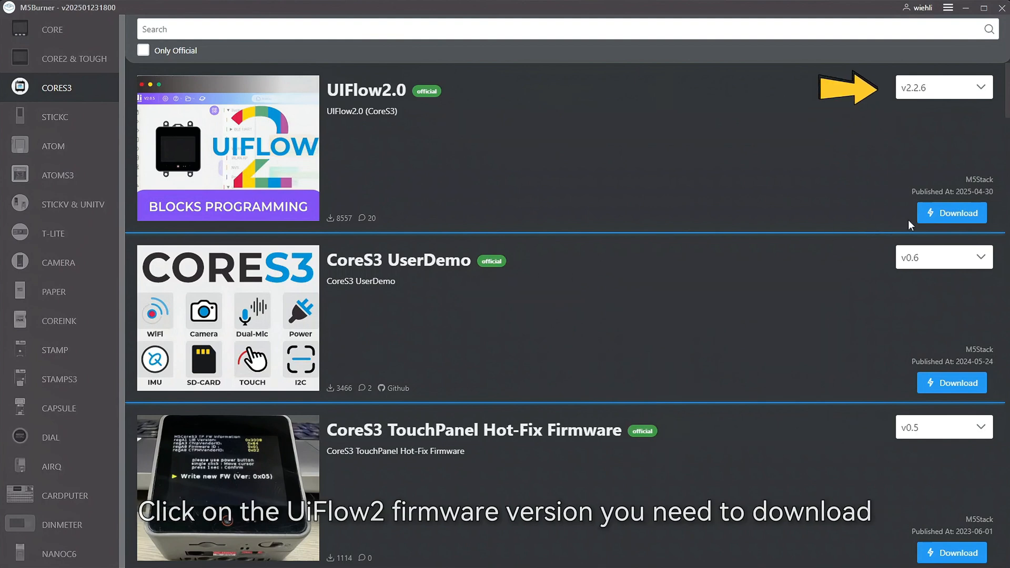
- Download UIFlow2.0 version v2.2.6 for CoreS3
{"action": "left_click", "coordinate": [951, 212]}
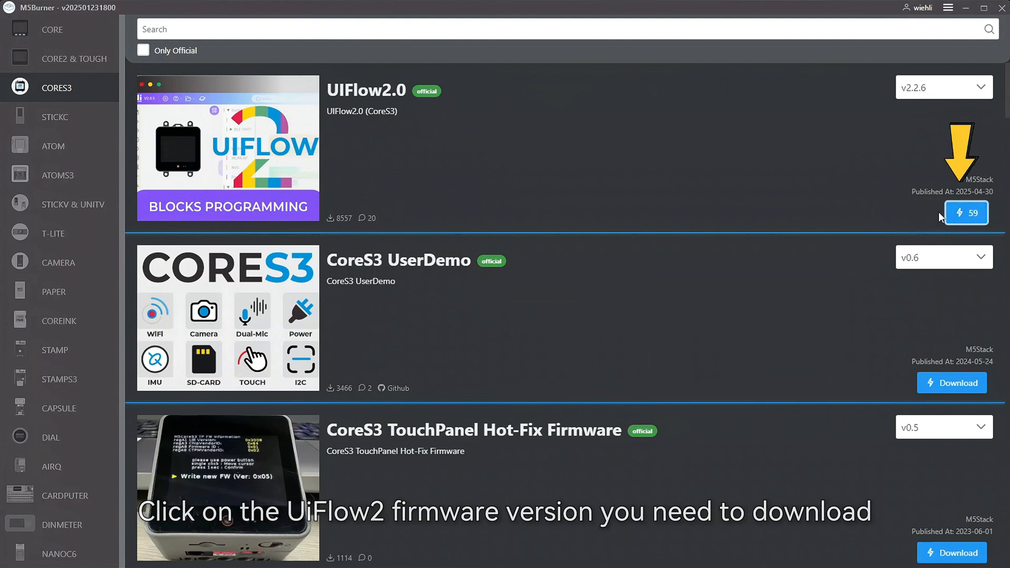
{"action": "left_click", "coordinate": [966, 212]}
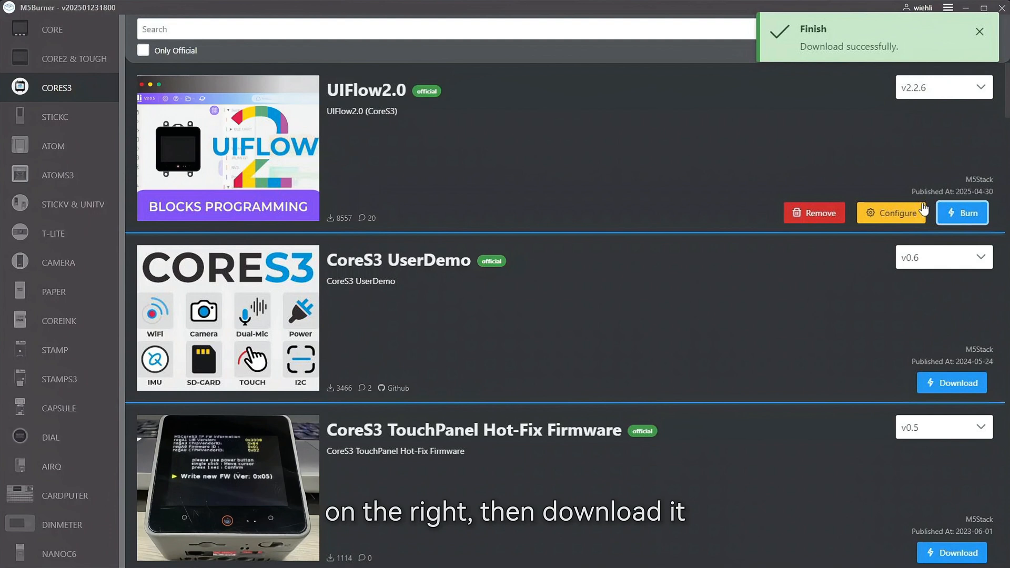
{"action": "left_click", "coordinate": [979, 31]}
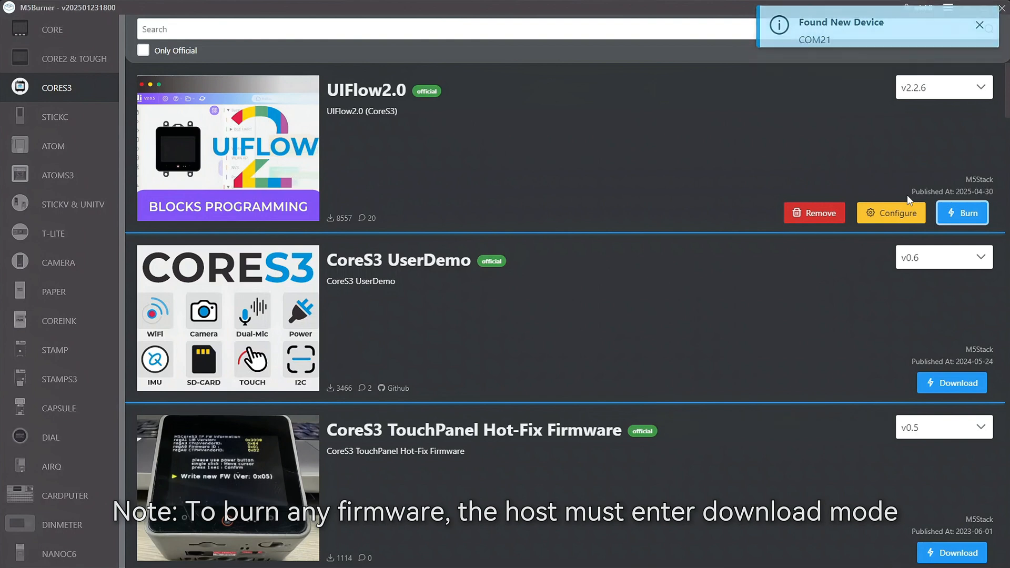
{"action": "left_click", "coordinate": [979, 25]}
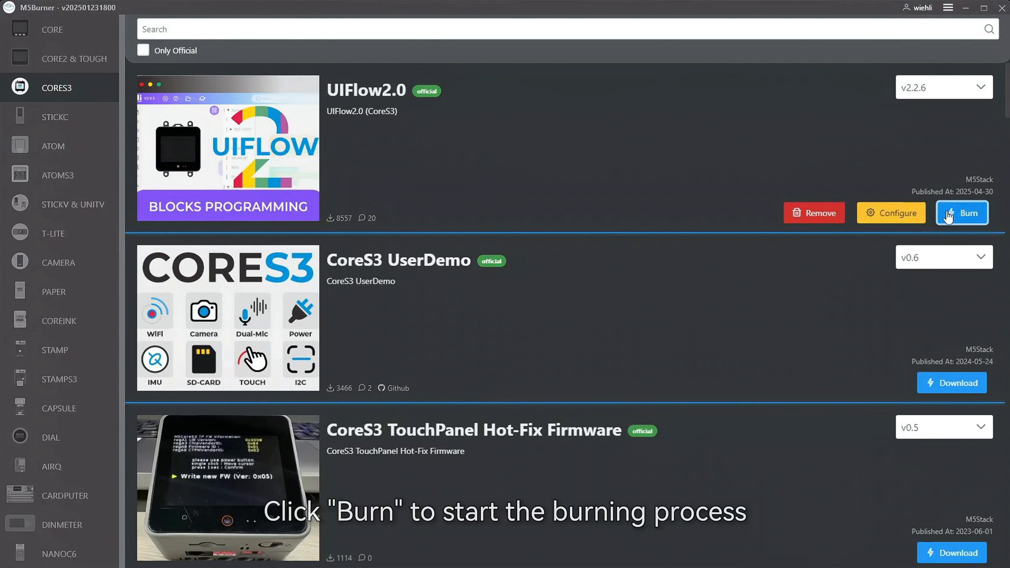
- Burn UIFlow2.0 to the CoreS3 on COM20, then close the burning window
{"action": "left_click", "coordinate": [960, 213]}
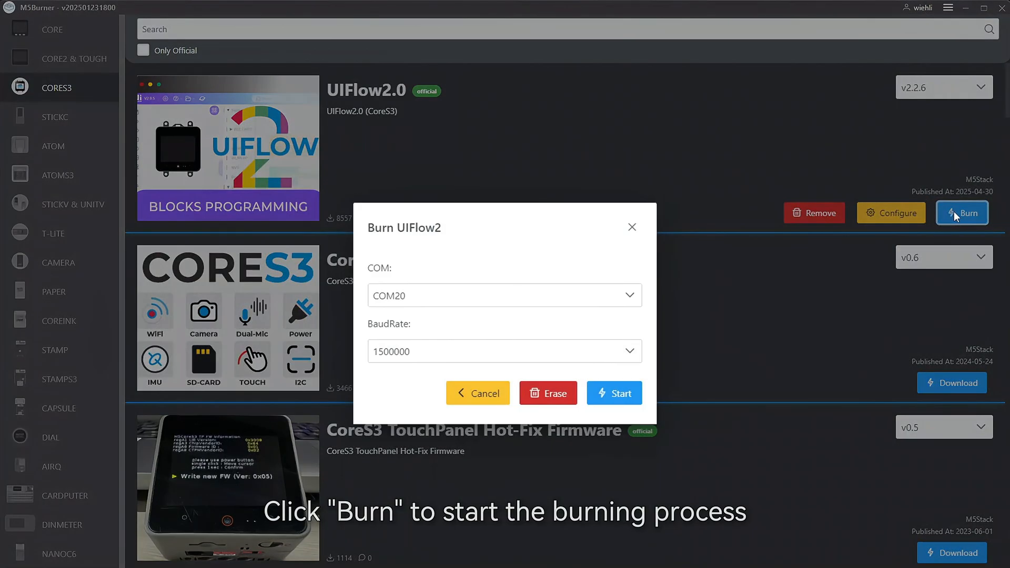
{"action": "left_click", "coordinate": [631, 295]}
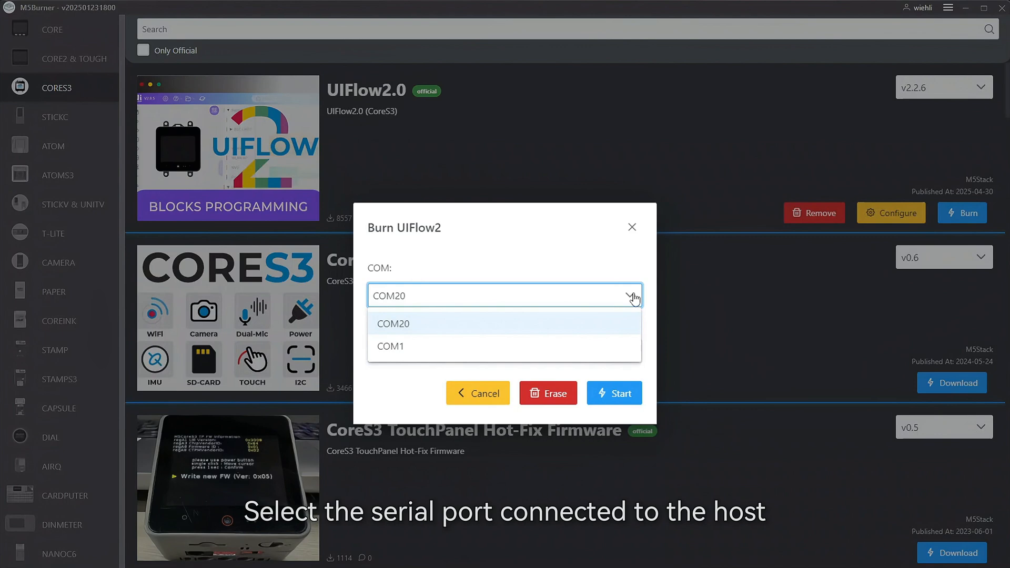
{"action": "left_click", "coordinate": [392, 324]}
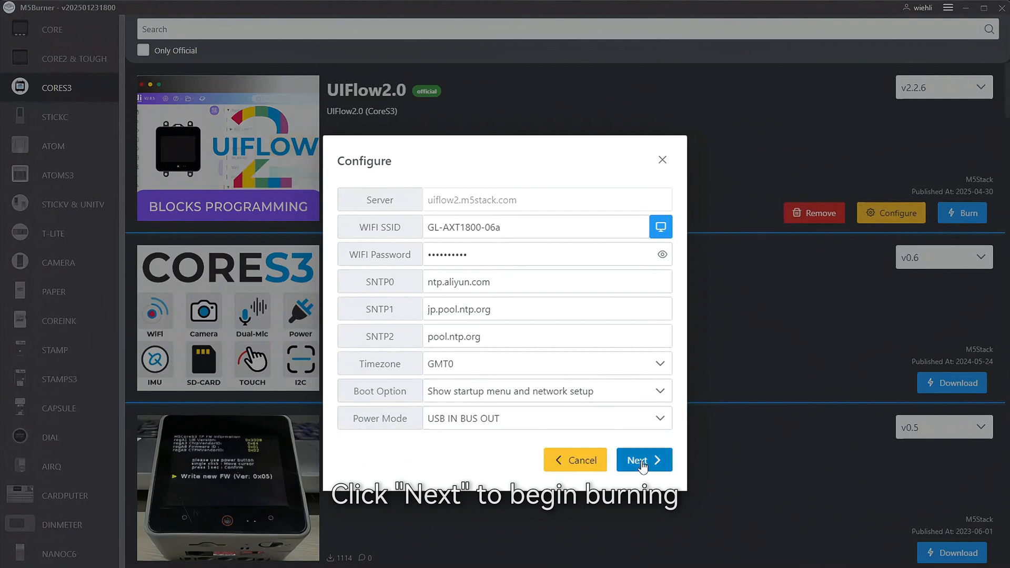
{"action": "left_click", "coordinate": [642, 459]}
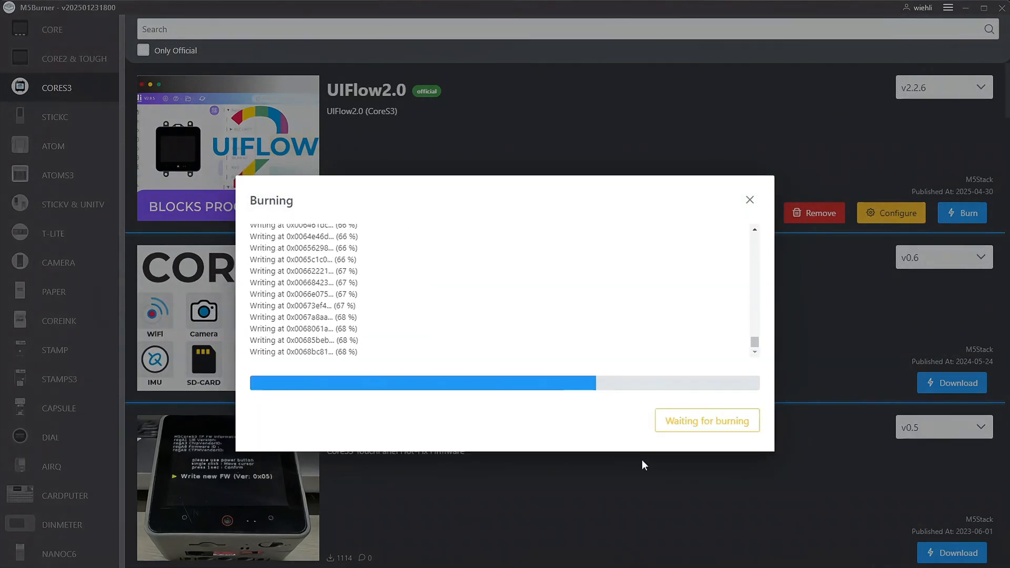
{"action": "left_click", "coordinate": [749, 200]}
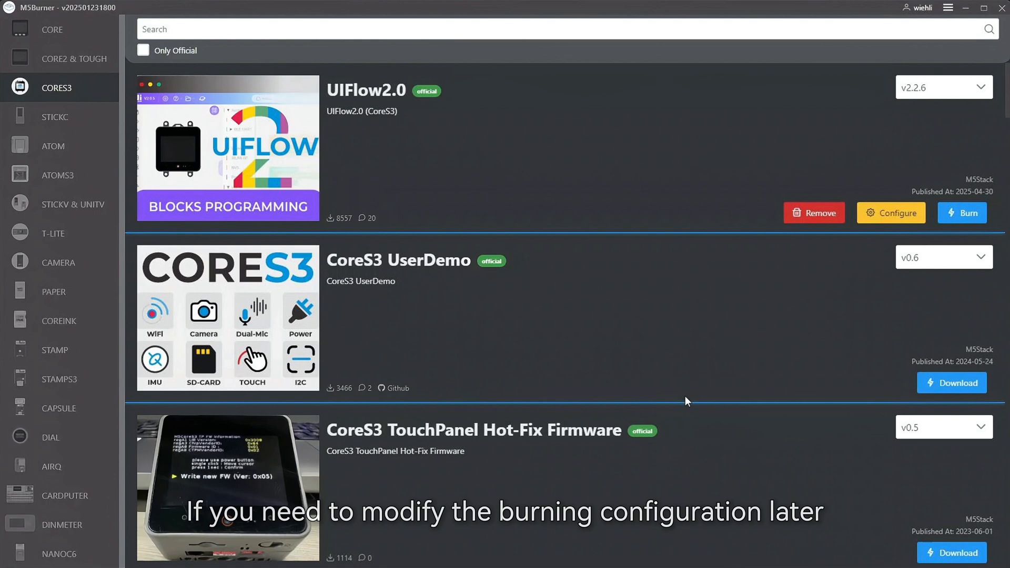
- Burn UIFlow2.0 again from the UIFlow2 Configuration and return after success
{"action": "left_click", "coordinate": [890, 213]}
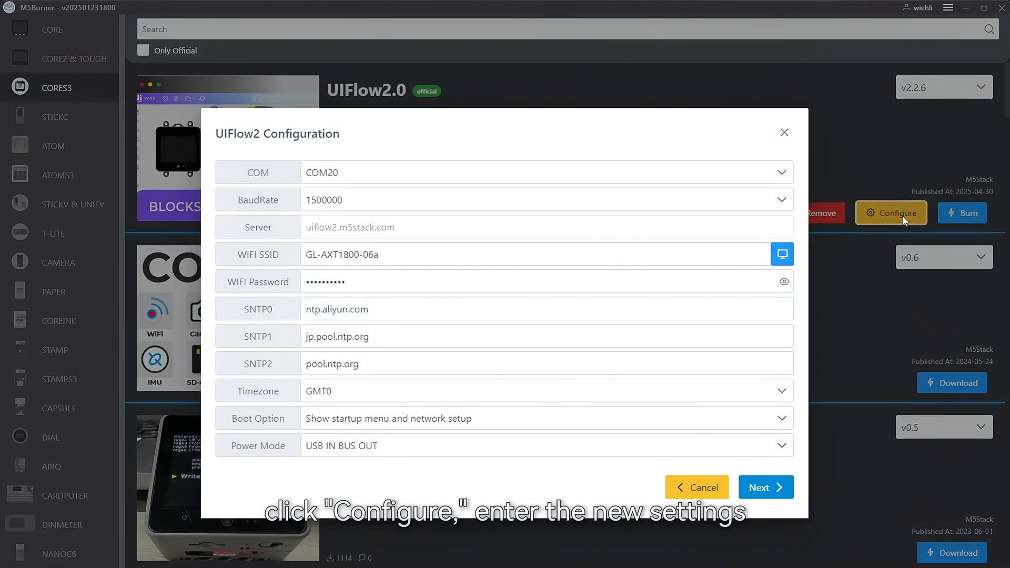
{"action": "mouse_move", "coordinate": [880, 289]}
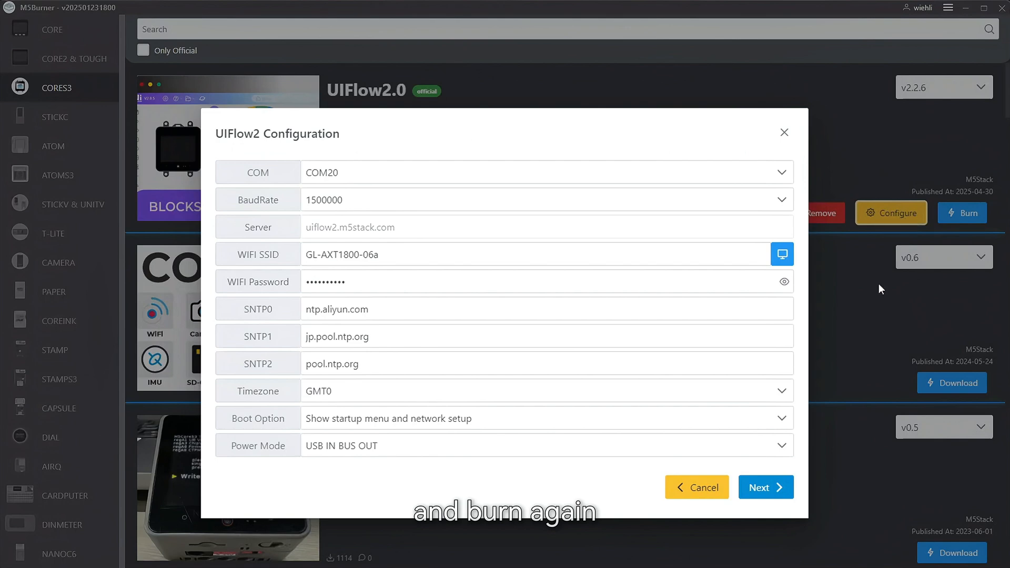
{"action": "left_click", "coordinate": [764, 487]}
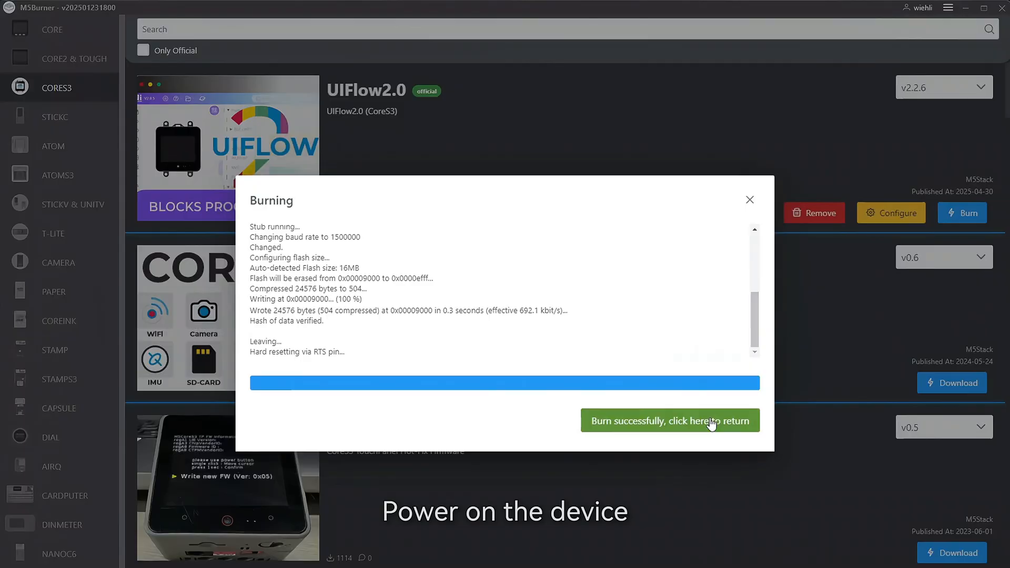
{"action": "left_click", "coordinate": [669, 421]}
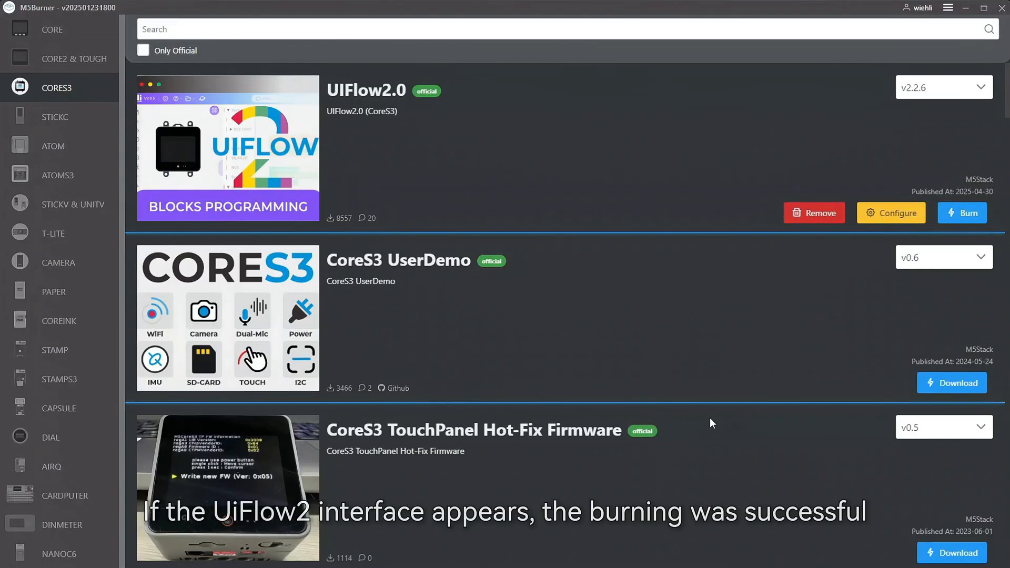